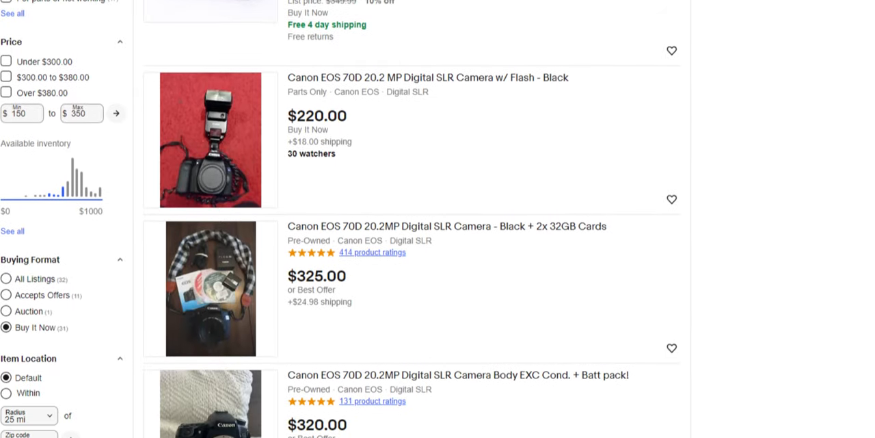
{"action": "scroll", "scroll_direction": "down", "scroll_amount": 3}
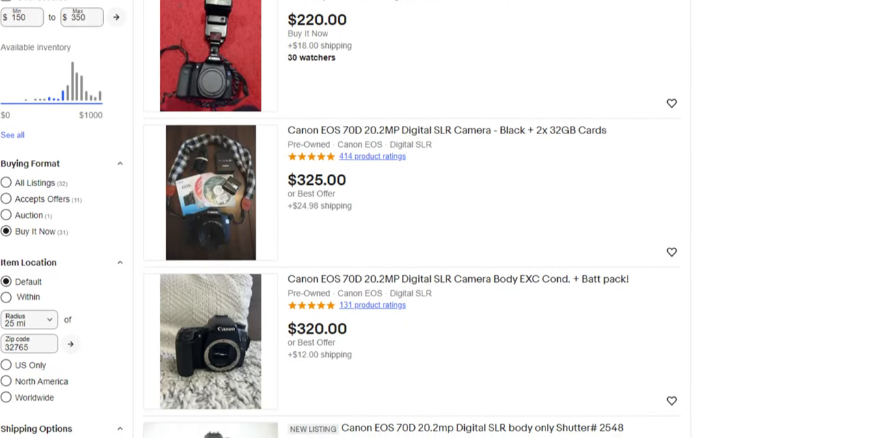
{"action": "scroll", "scroll_direction": "down", "scroll_amount": 3}
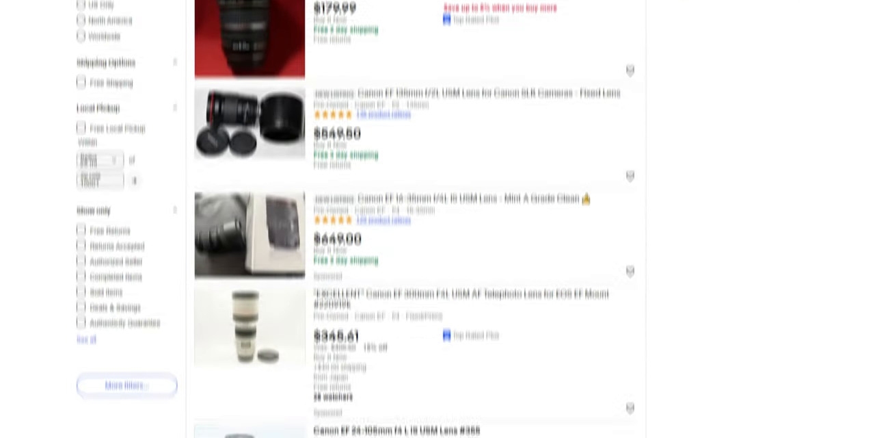
{"action": "scroll", "scroll_direction": "down", "scroll_amount": 3}
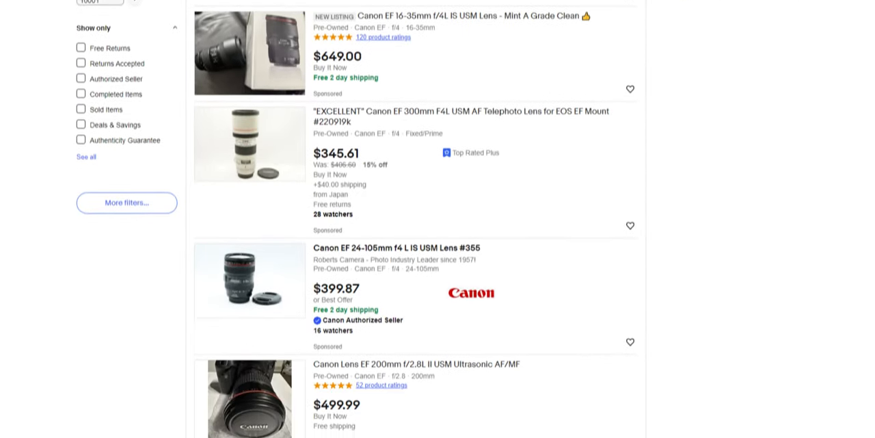
{"action": "scroll", "scroll_direction": "down", "scroll_amount": 3}
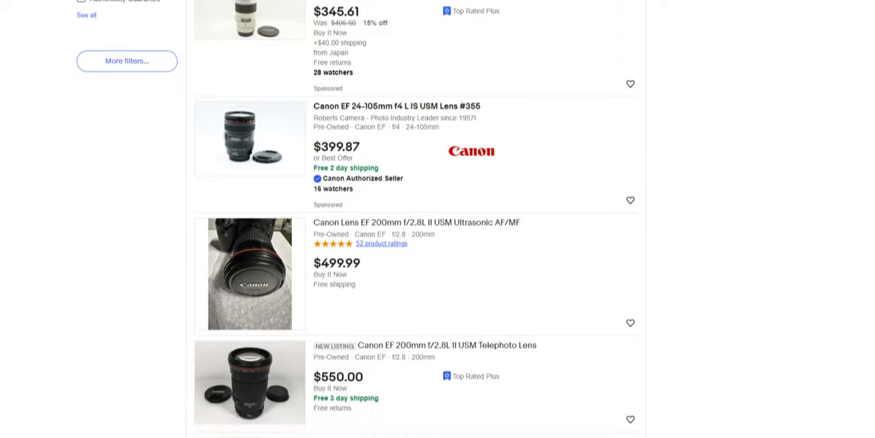
{"action": "scroll", "scroll_direction": "down", "scroll_amount": 3}
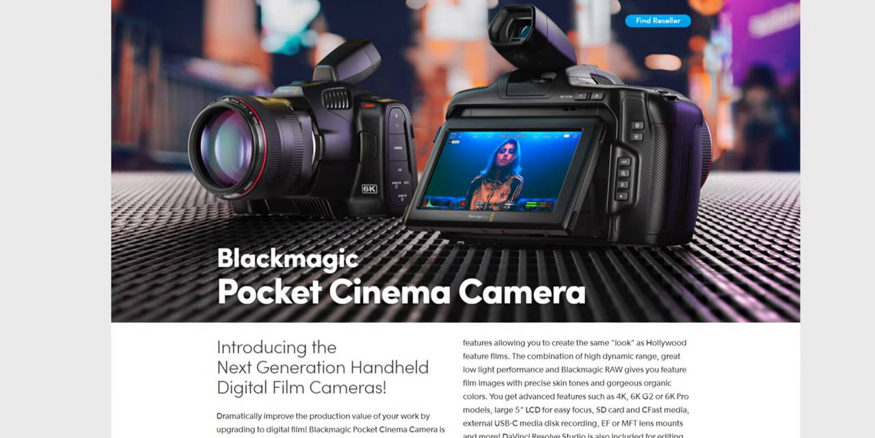
{"action": "scroll", "scroll_direction": "down", "scroll_amount": 3}
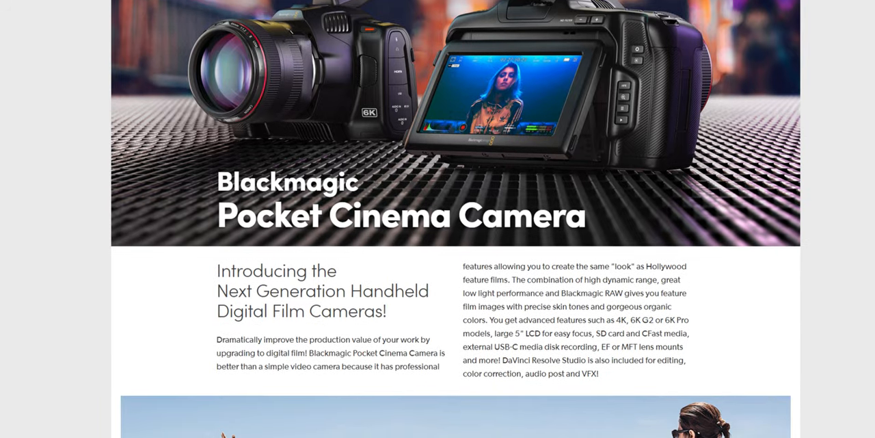
{"action": "scroll", "scroll_direction": "down", "scroll_amount": 3}
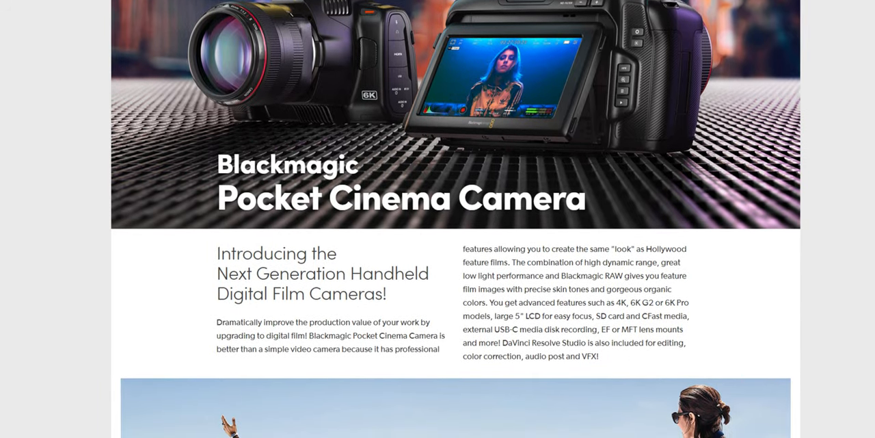
{"action": "scroll", "scroll_direction": "up", "scroll_amount": 3}
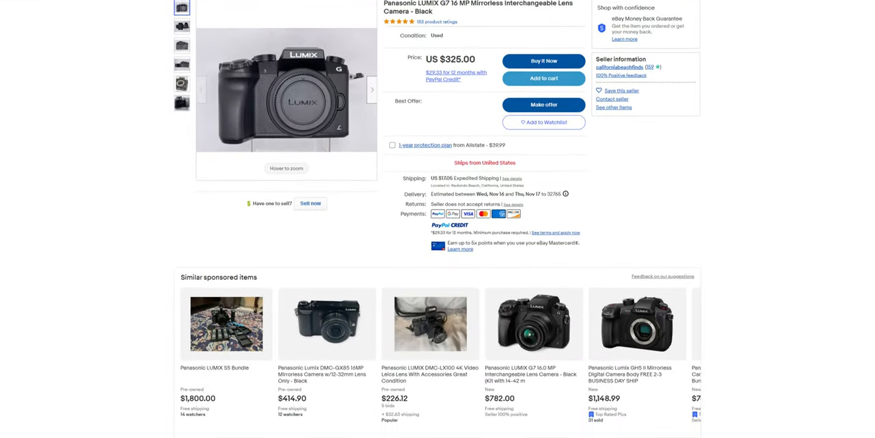
{"action": "scroll", "scroll_direction": "down", "scroll_amount": 3}
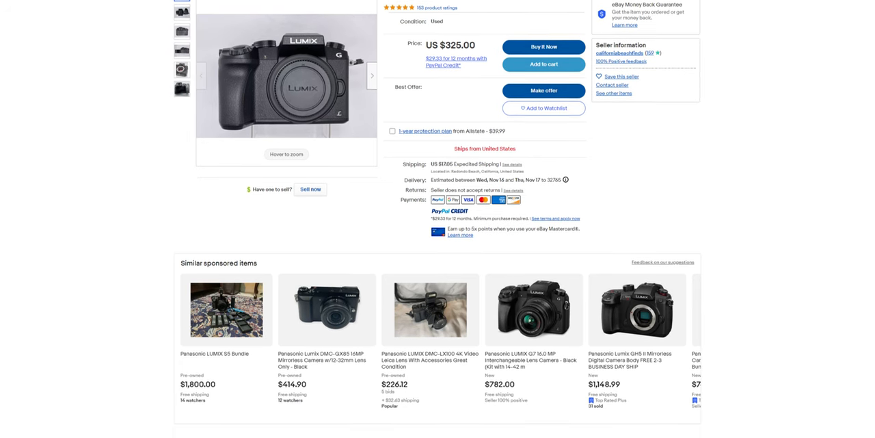
{"action": "scroll", "scroll_direction": "down", "scroll_amount": 3}
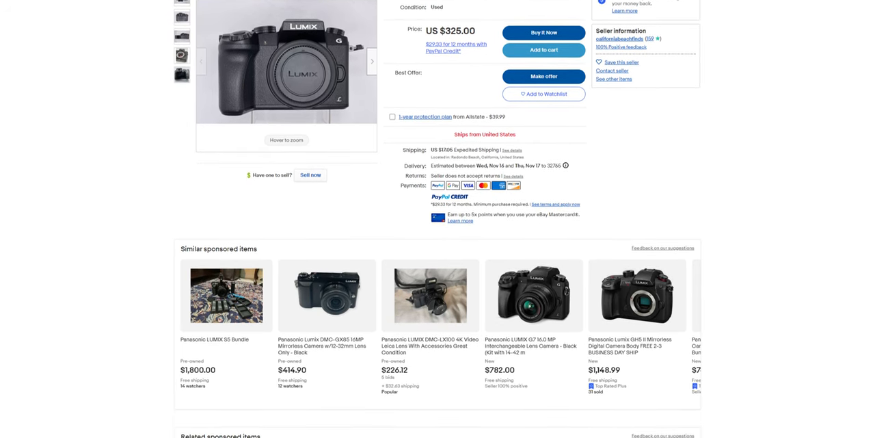
{"action": "scroll", "scroll_direction": "down", "scroll_amount": 3}
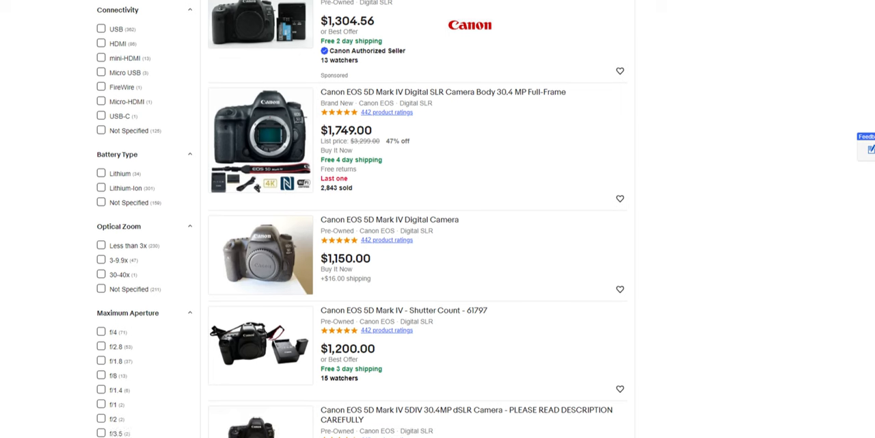
{"action": "scroll", "scroll_direction": "down", "scroll_amount": 3}
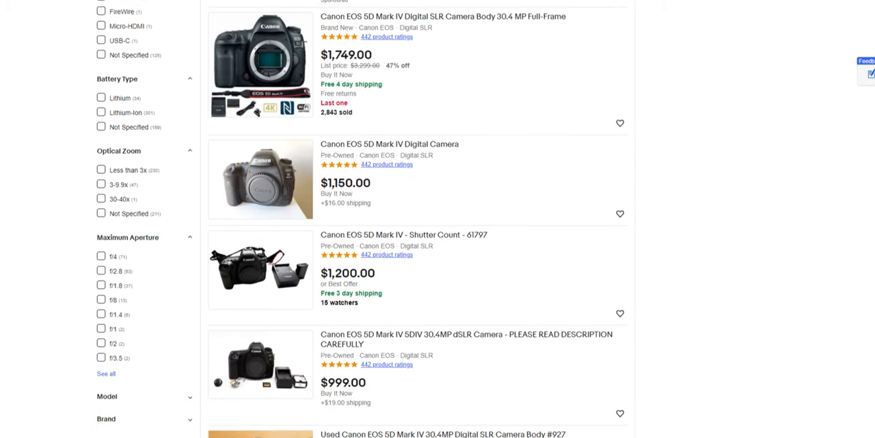
{"action": "scroll", "scroll_direction": "down", "scroll_amount": 3}
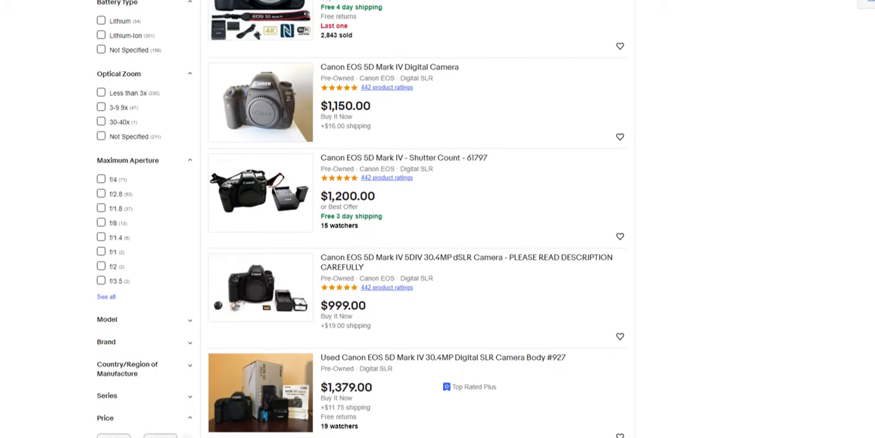
{"action": "scroll", "scroll_direction": "down", "scroll_amount": 3}
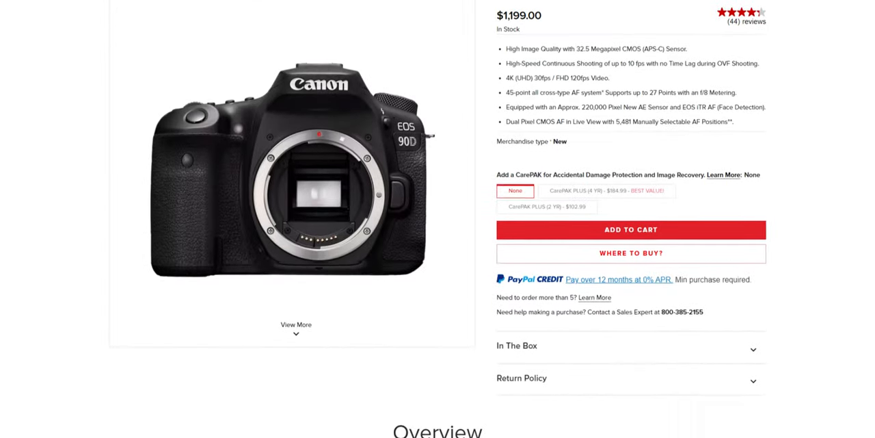
{"action": "scroll", "scroll_direction": "down", "scroll_amount": 3}
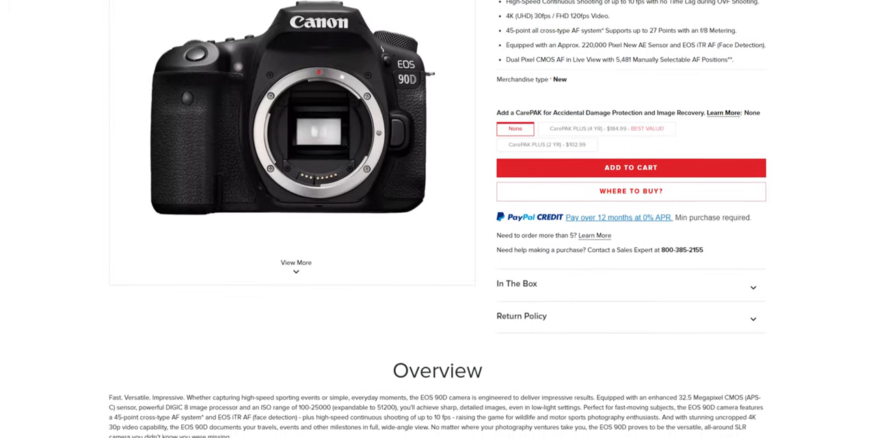
{"action": "scroll", "scroll_direction": "down", "scroll_amount": 3}
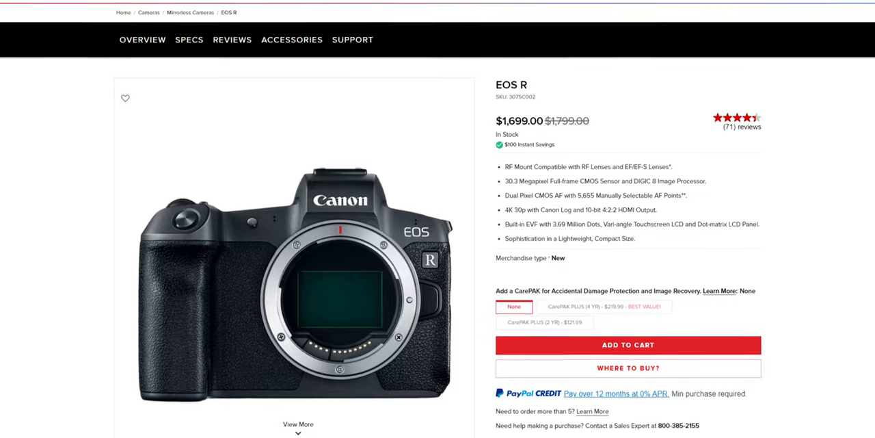
{"action": "scroll", "scroll_direction": "down", "scroll_amount": 3}
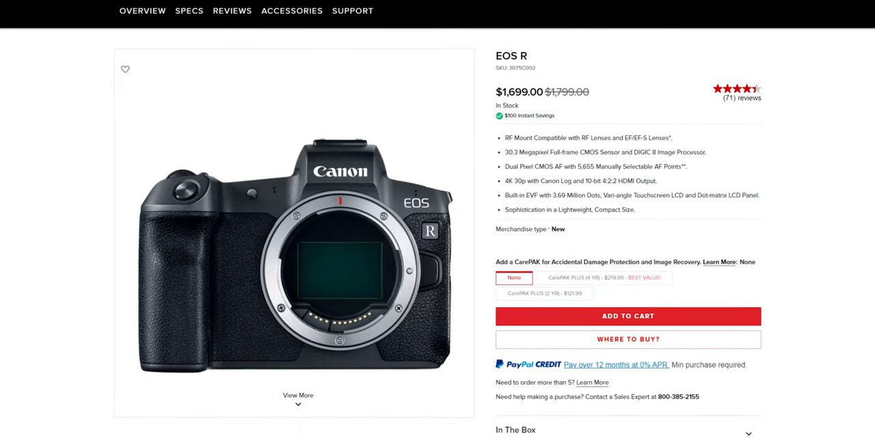
{"action": "scroll", "scroll_direction": "down", "scroll_amount": 3}
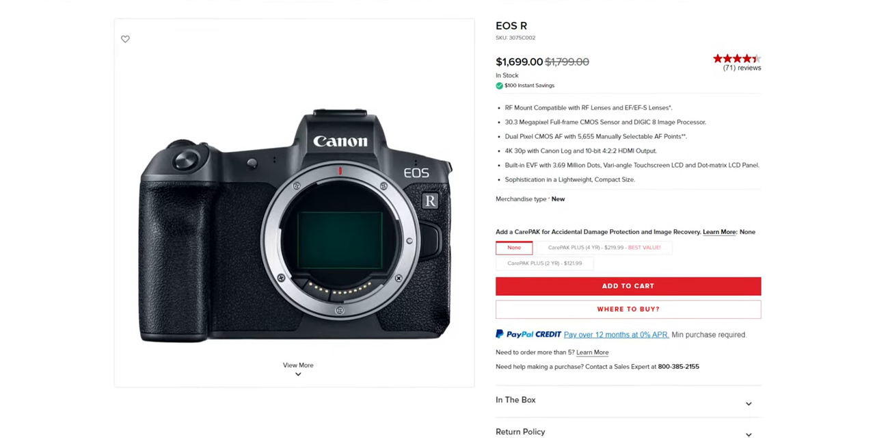
{"action": "scroll", "scroll_direction": "down", "scroll_amount": 3}
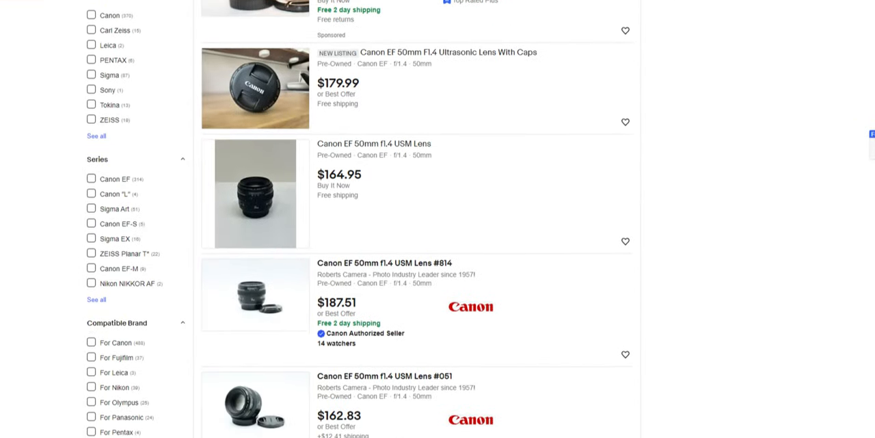
{"action": "scroll", "scroll_direction": "down", "scroll_amount": 3}
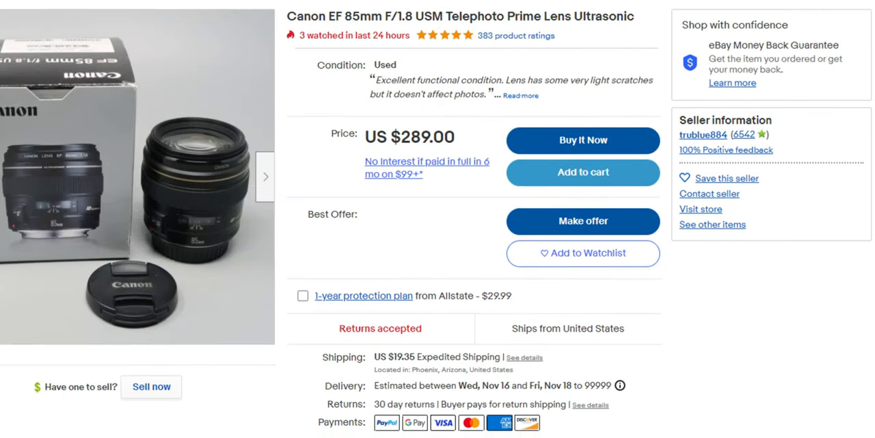
{"action": "scroll", "scroll_direction": "down", "scroll_amount": 3}
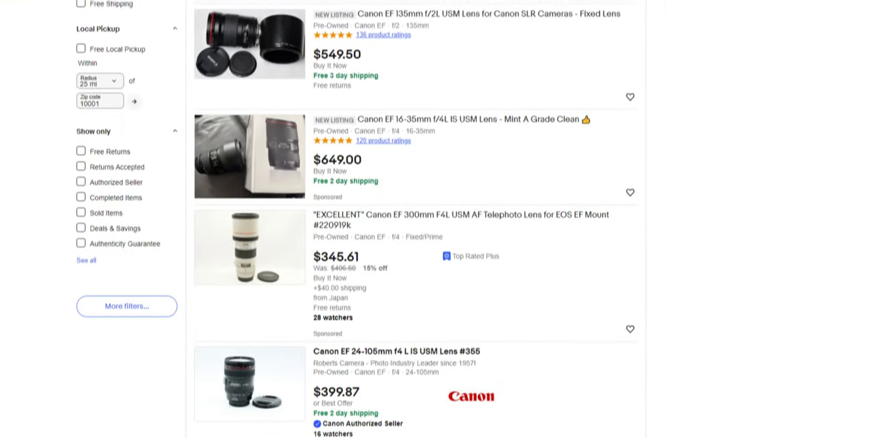
{"action": "scroll", "scroll_direction": "down", "scroll_amount": 3}
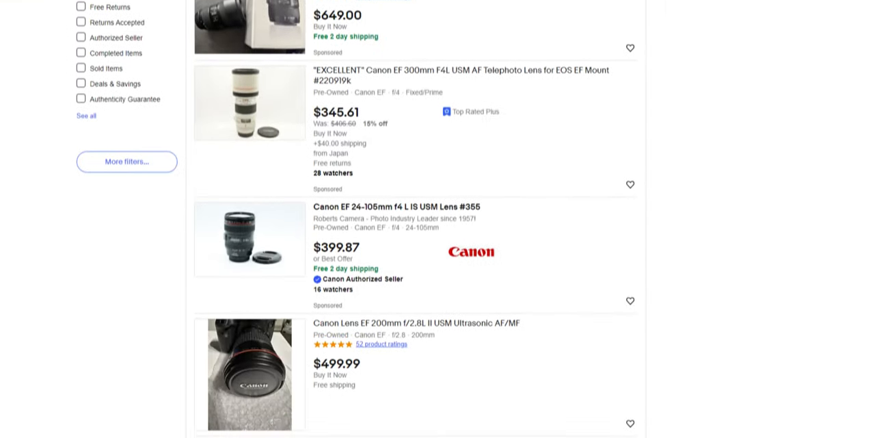
{"action": "scroll", "scroll_direction": "down", "scroll_amount": 3}
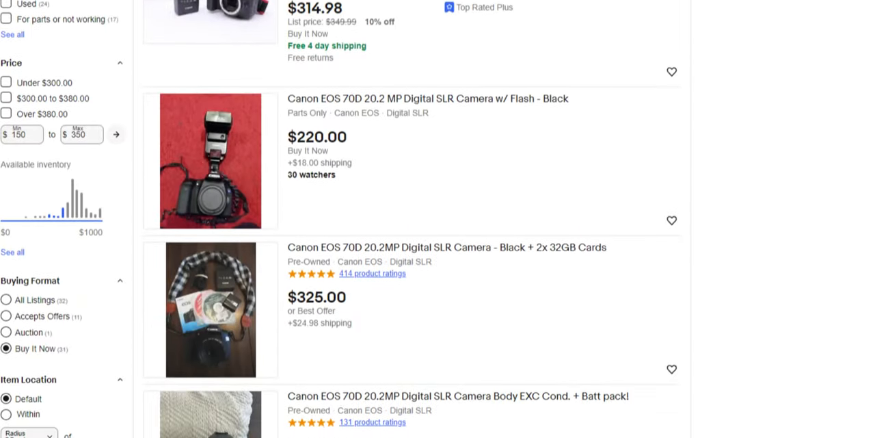
{"action": "scroll", "scroll_direction": "down", "scroll_amount": 3}
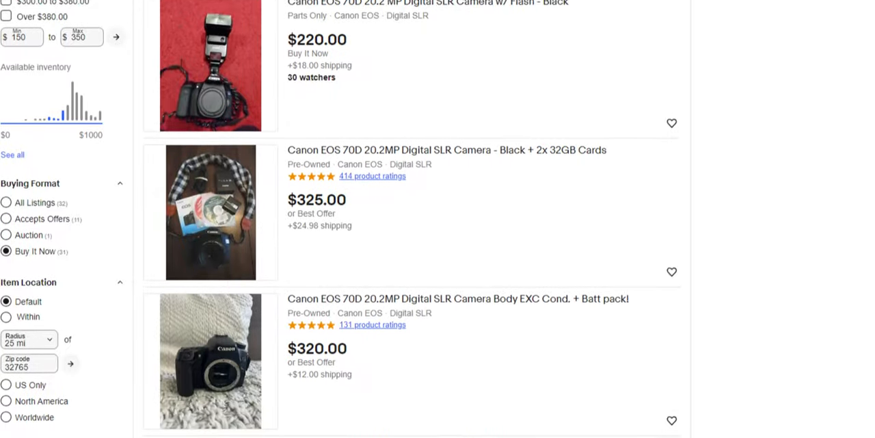
{"action": "scroll", "scroll_direction": "down", "scroll_amount": 3}
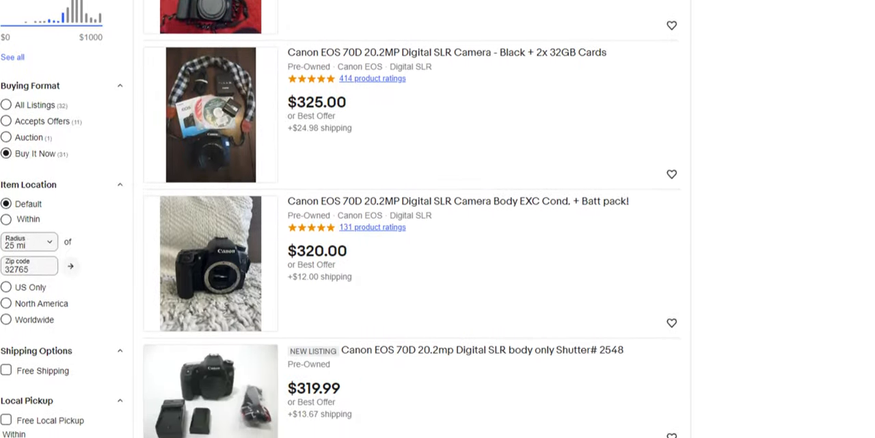